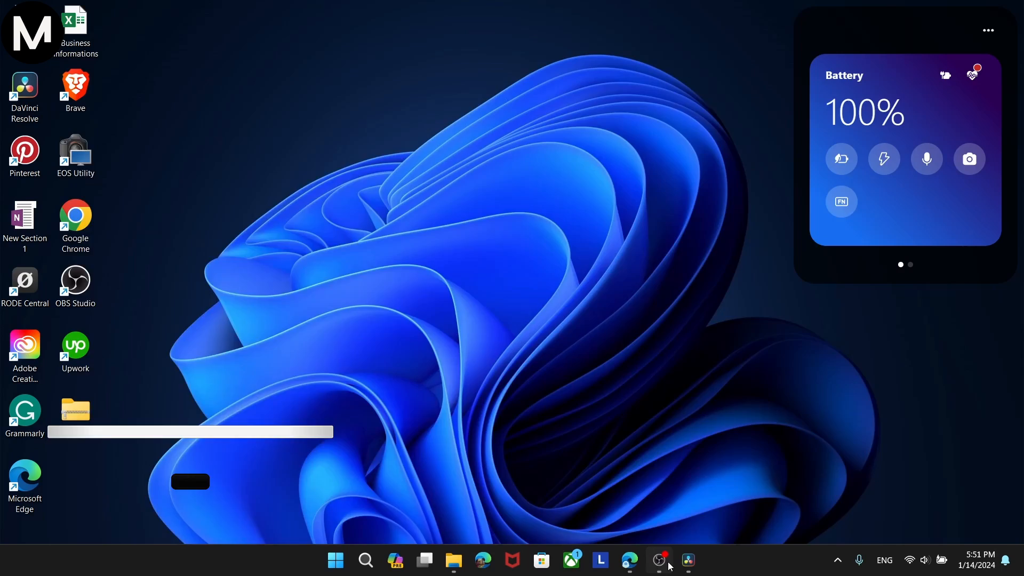
- Launch OBS Studio from the taskbar shortcut
click(659, 560)
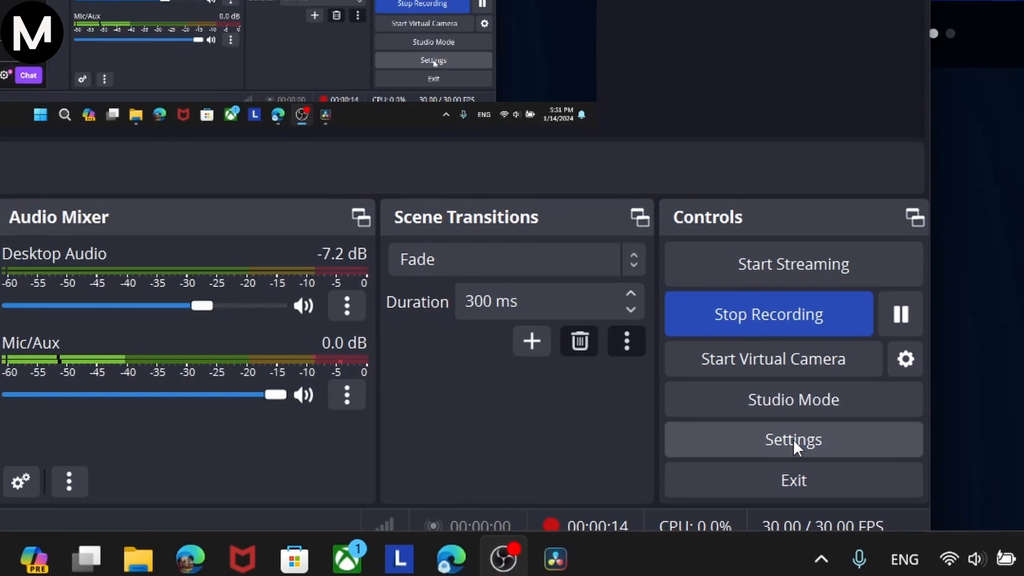
- In Settings > Stream, set Twitch Chat Add-Ons to BetterTTV and FrankerFaceZ
click(792, 438)
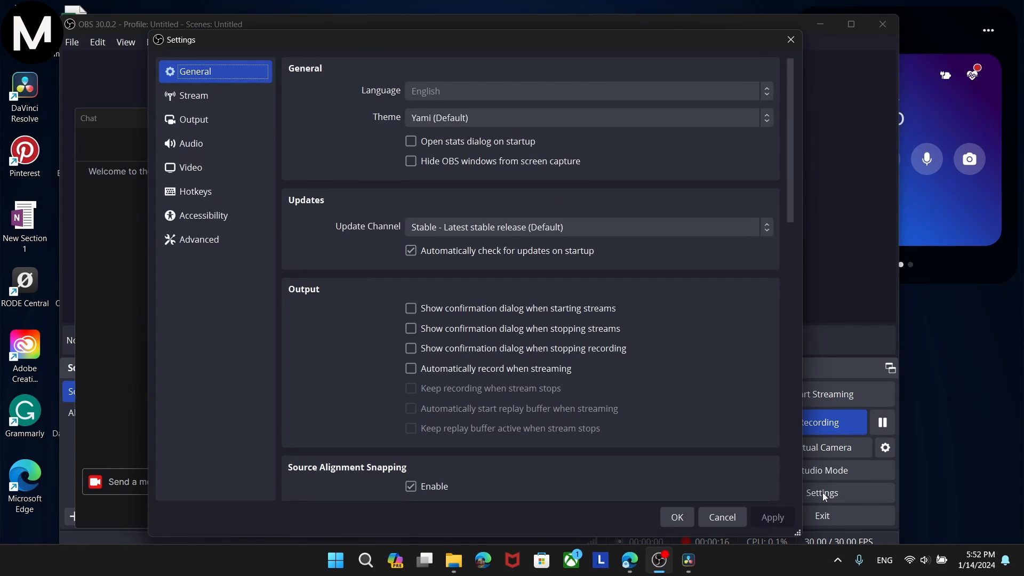
mouse_move(193, 95)
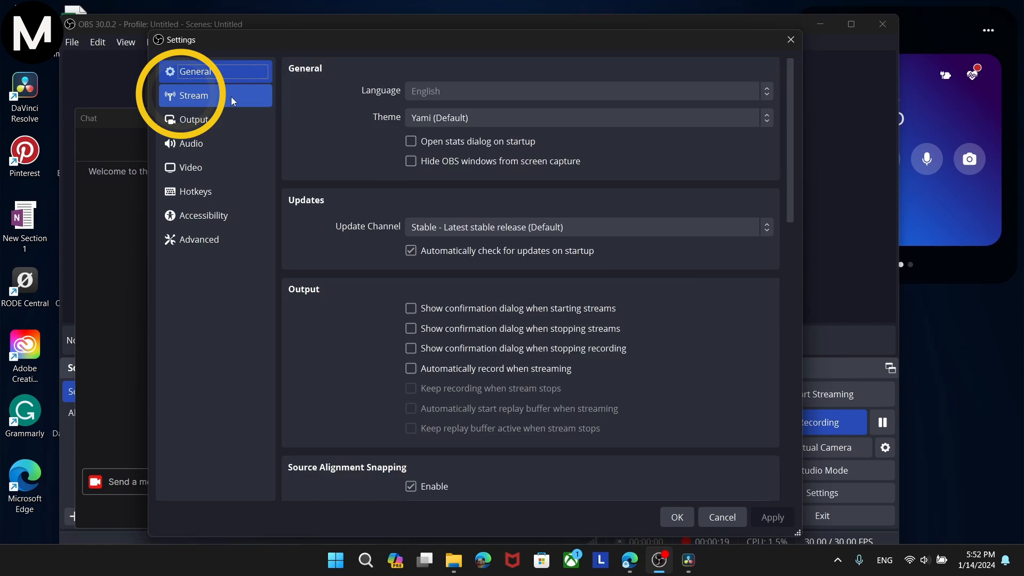
click(193, 94)
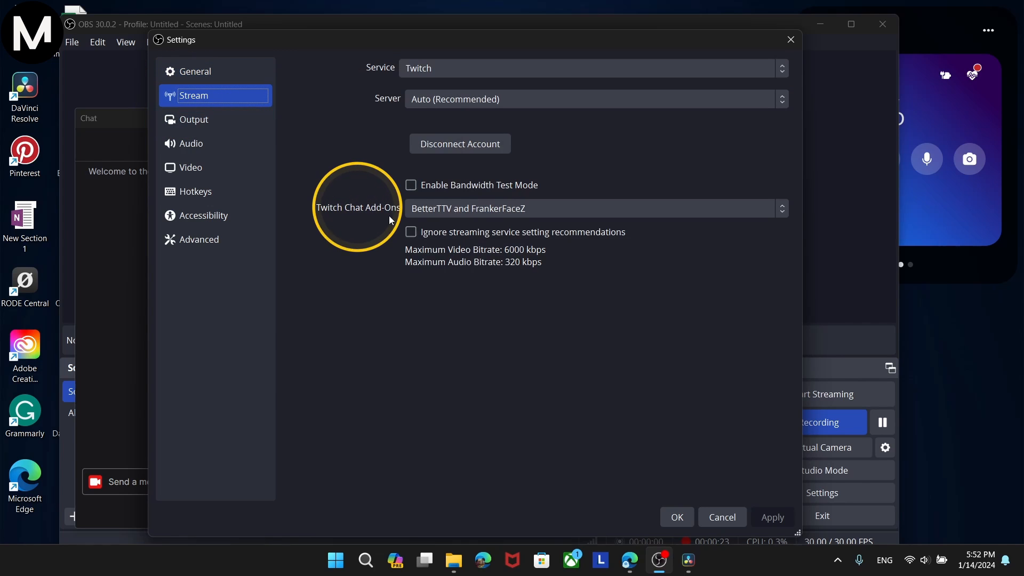
click(591, 208)
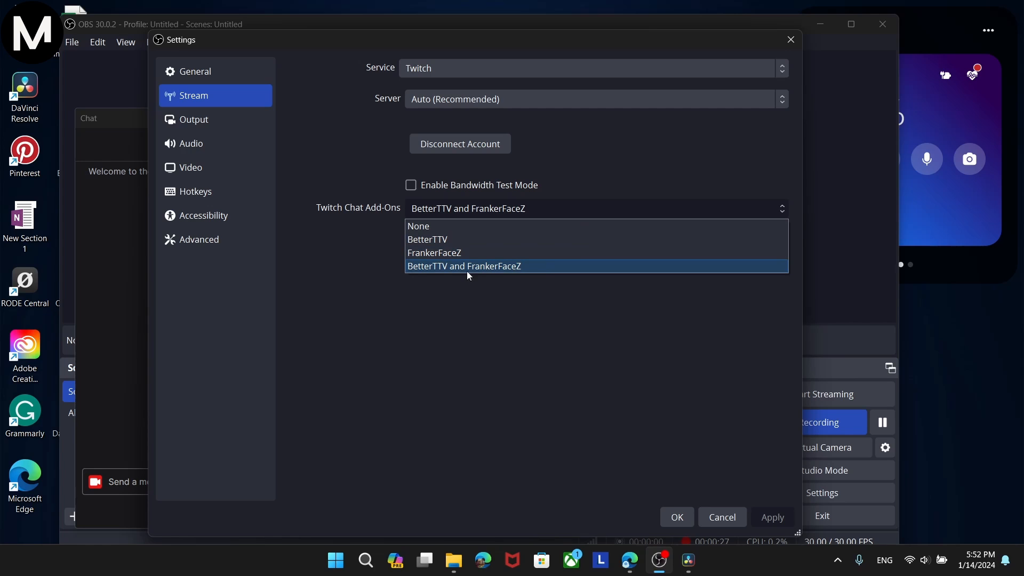
mouse_move(532, 270)
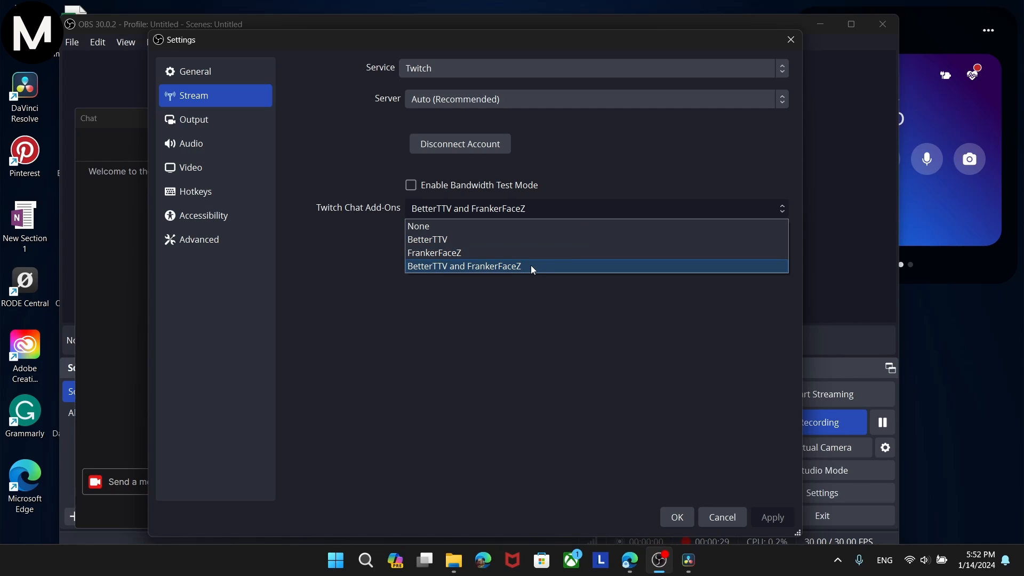
click(464, 266)
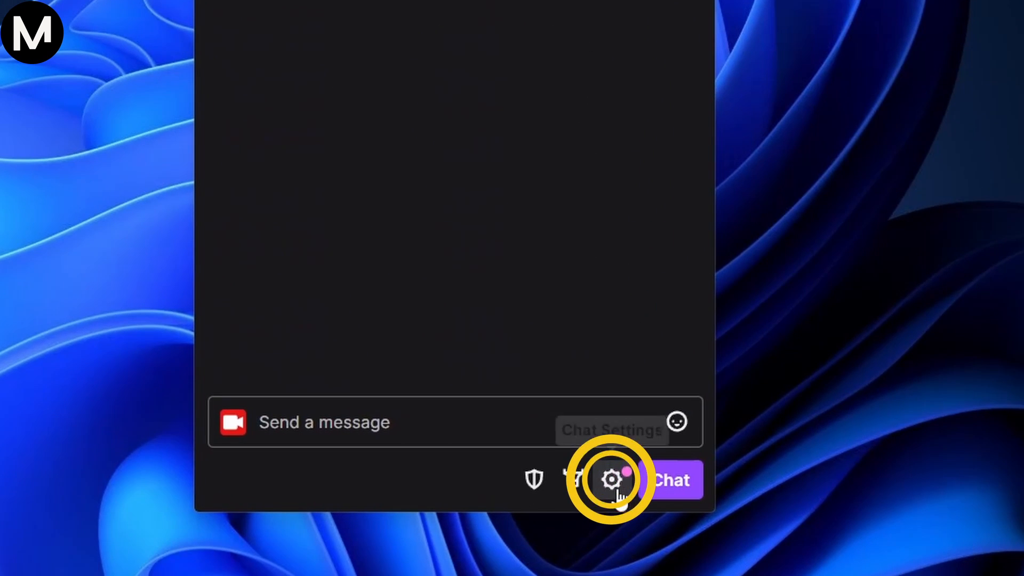
- From chat settings, enable the 7TV Emotes add-on in the FrankerFaceZ Control Center
click(611, 478)
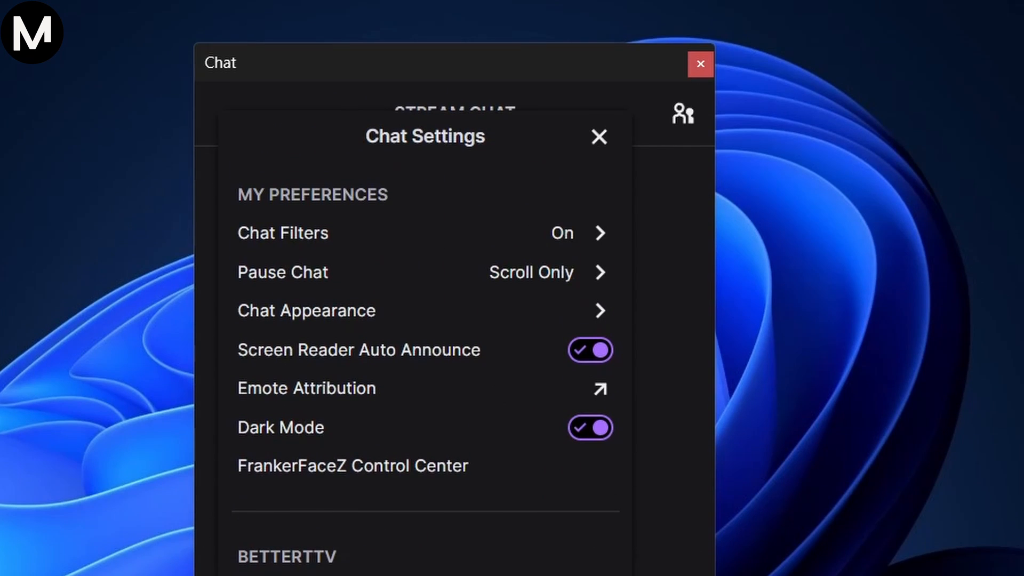
click(351, 465)
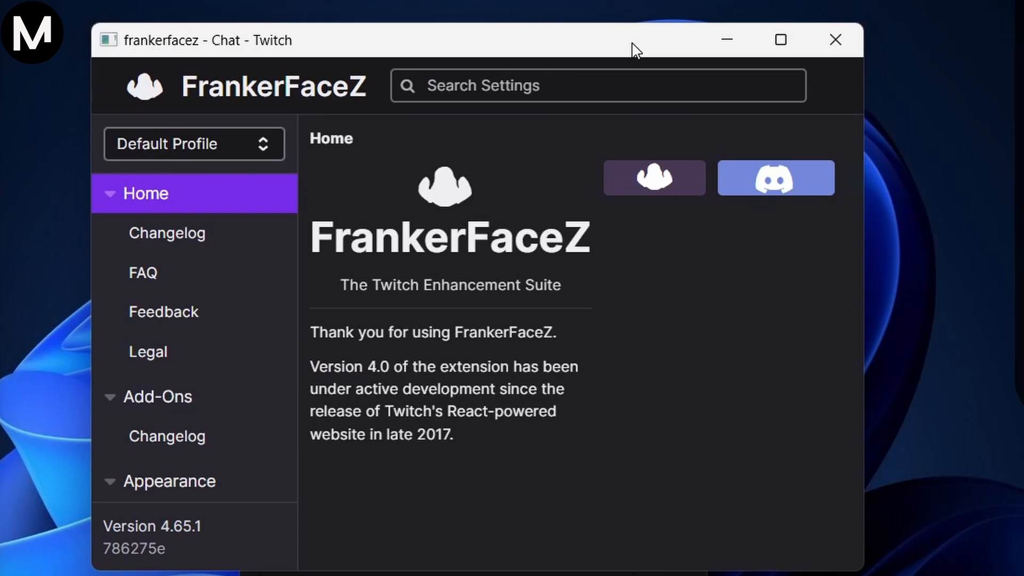
mouse_move(163, 312)
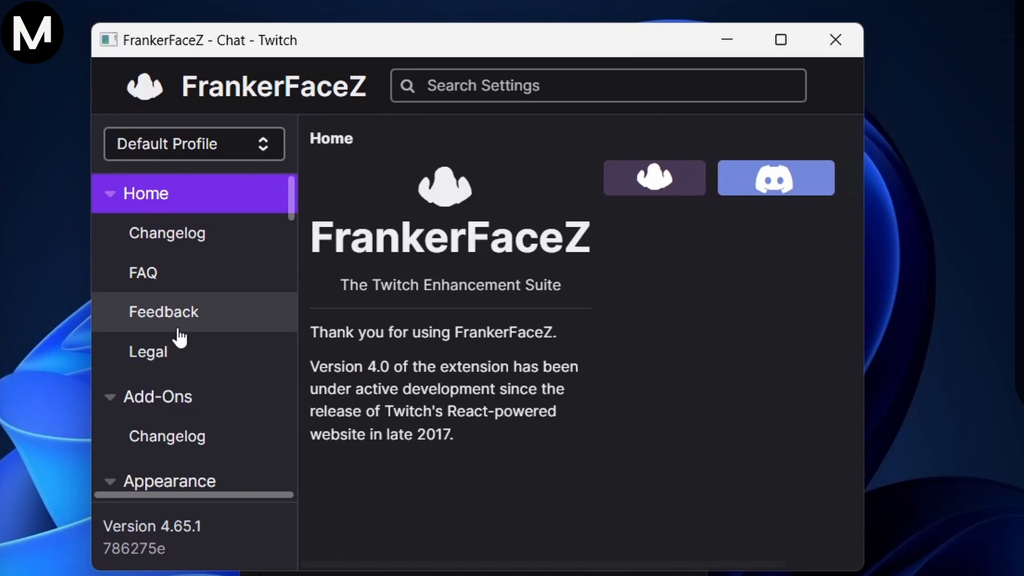
click(156, 397)
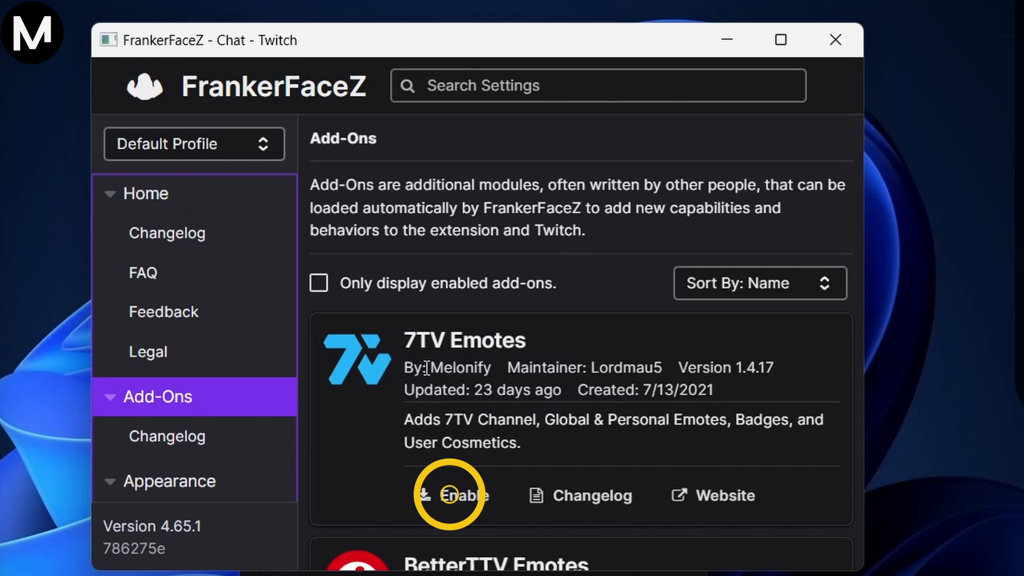
click(451, 495)
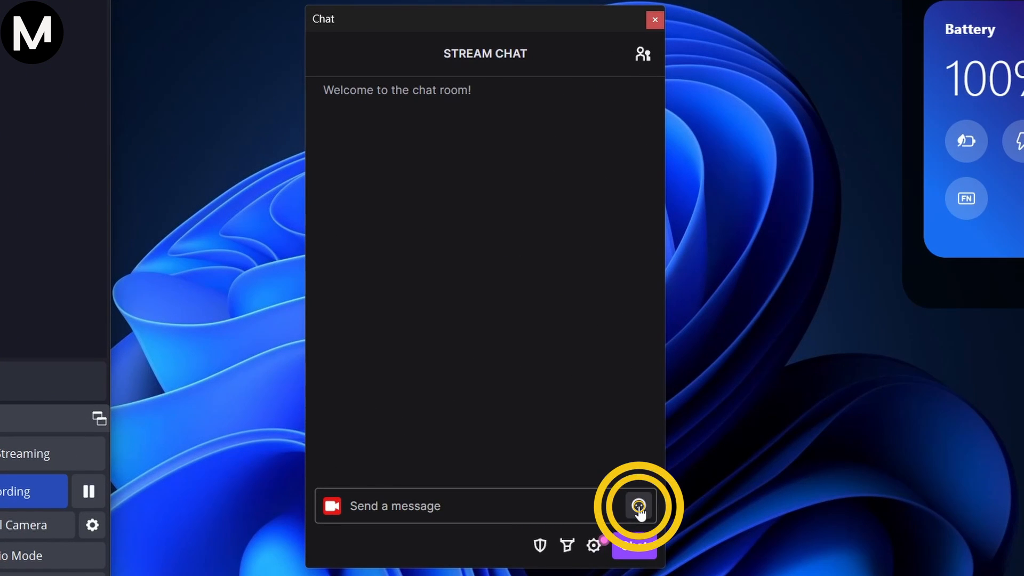
- Show the chat emote picker scrolled to the 7TV Global Emotes section
click(638, 506)
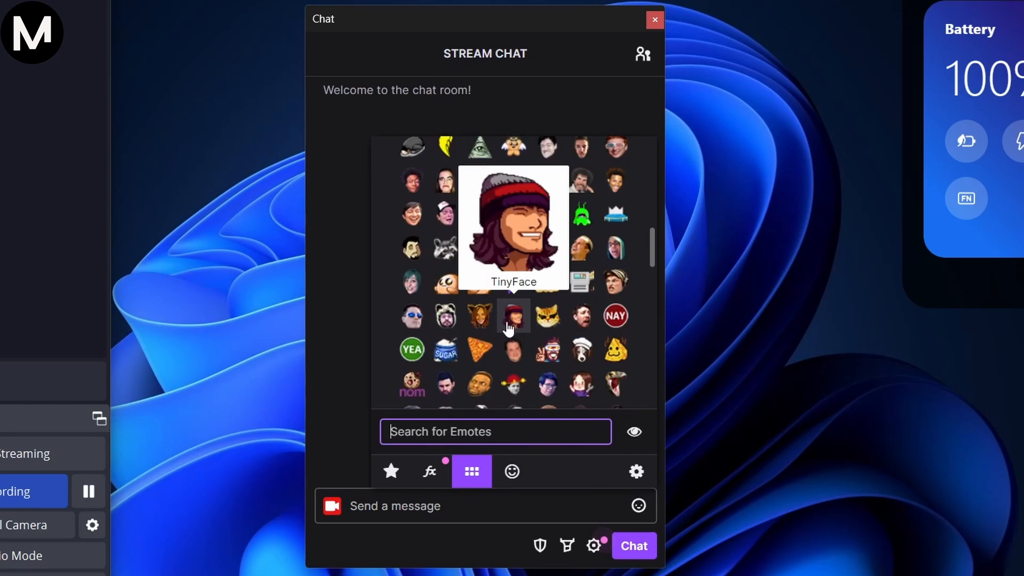
scroll(down, 3)
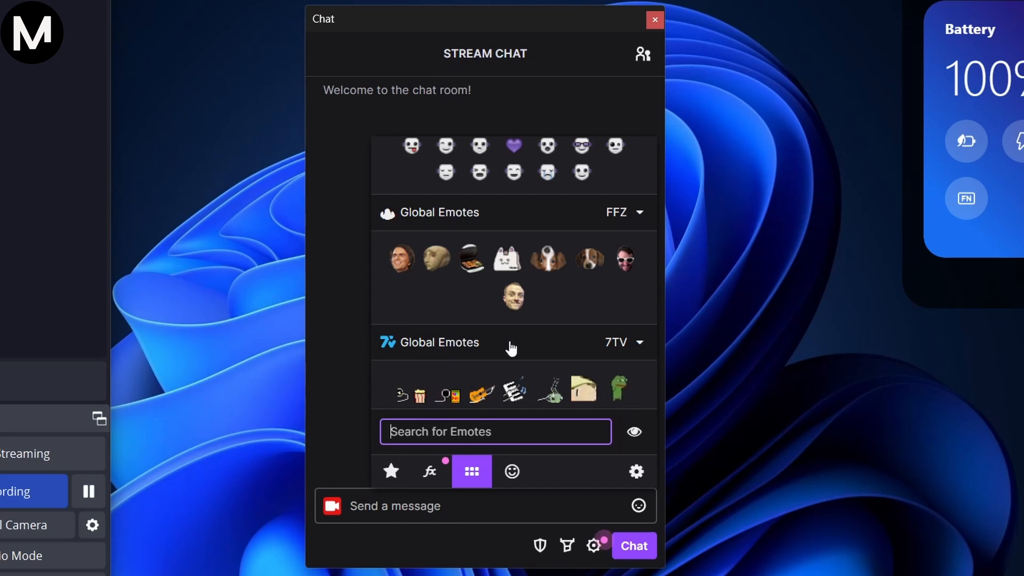
scroll(down, 3)
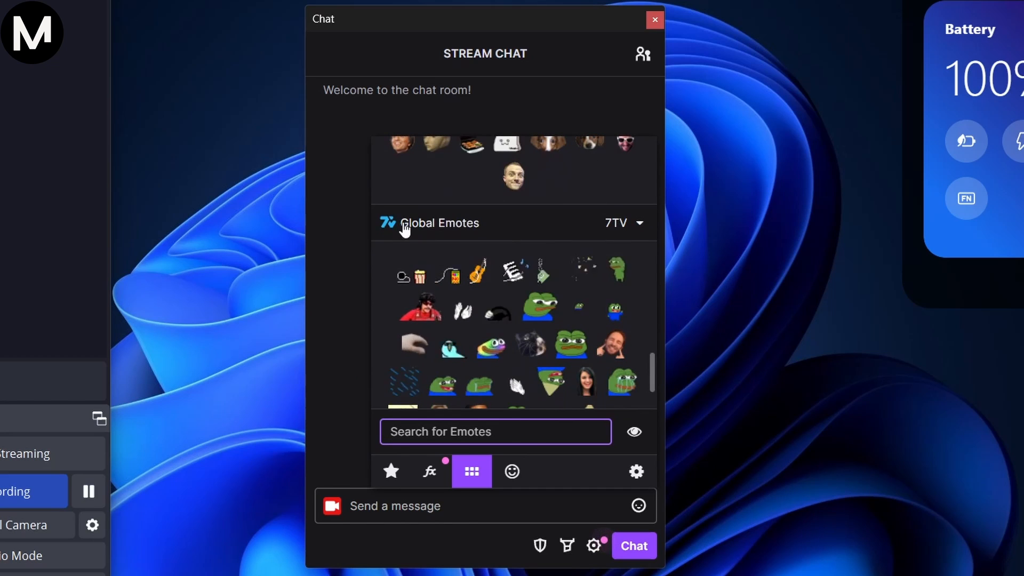
mouse_move(411, 274)
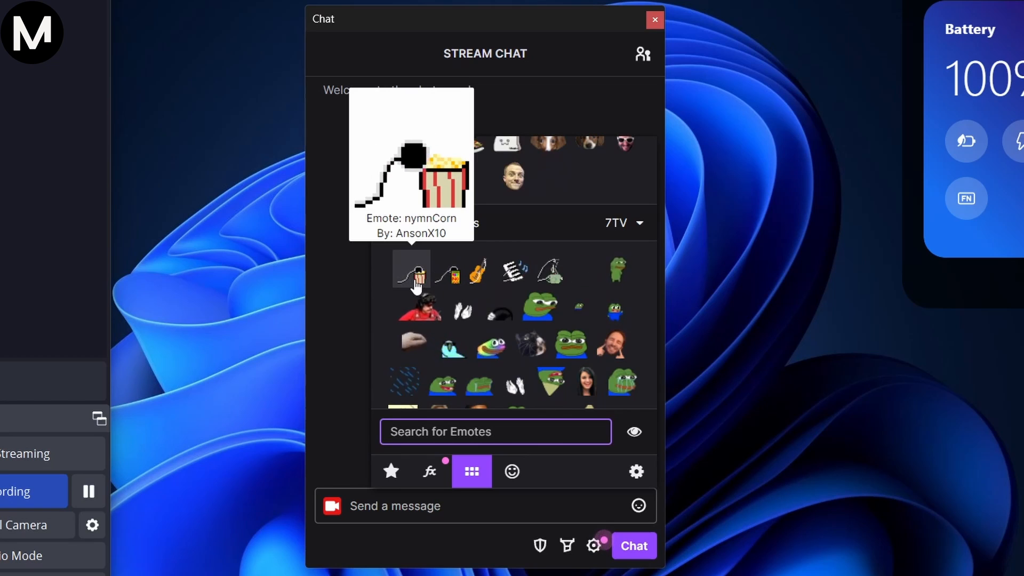
mouse_move(446, 270)
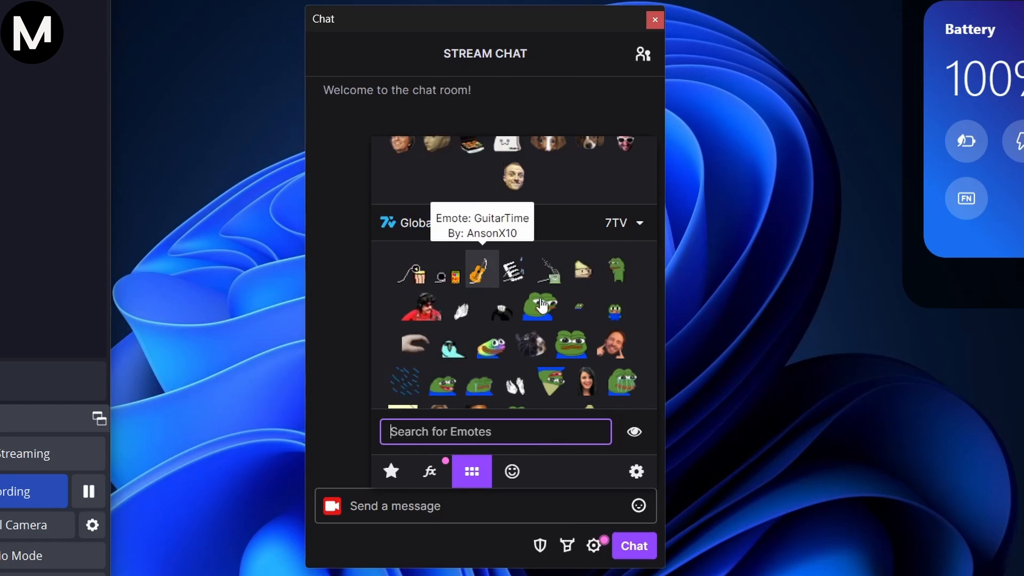
mouse_move(548, 268)
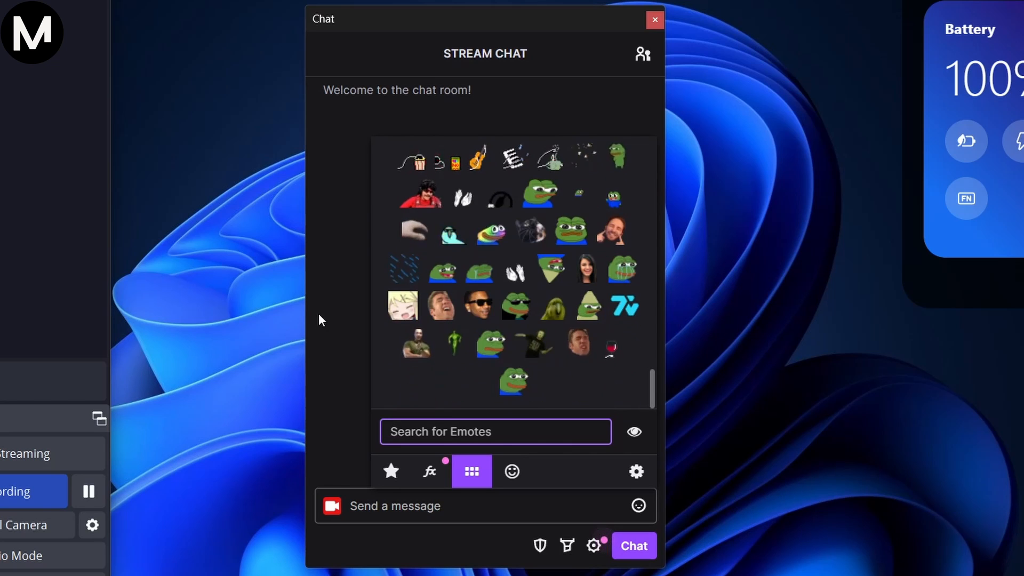
mouse_move(418, 345)
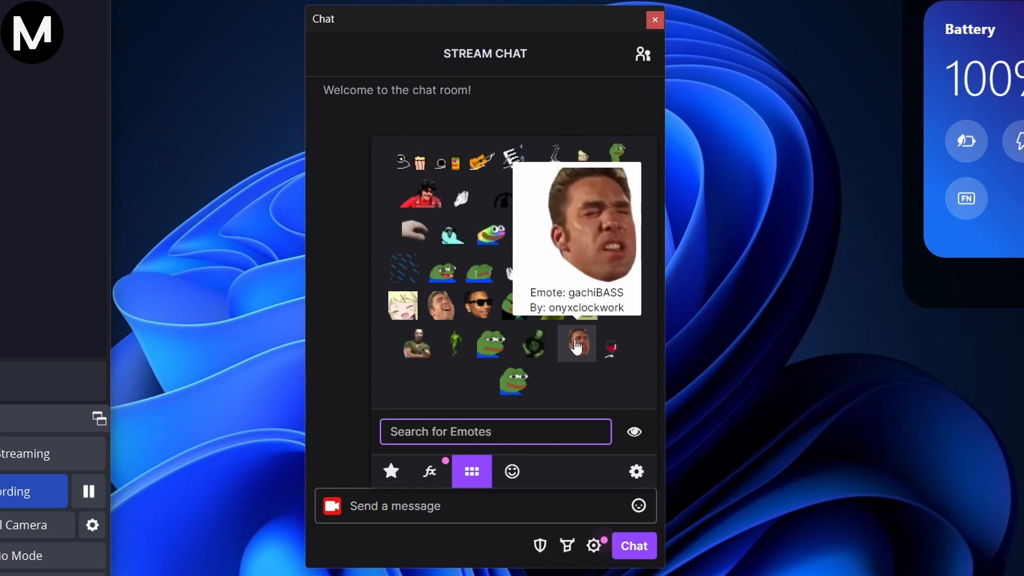
mouse_move(490, 344)
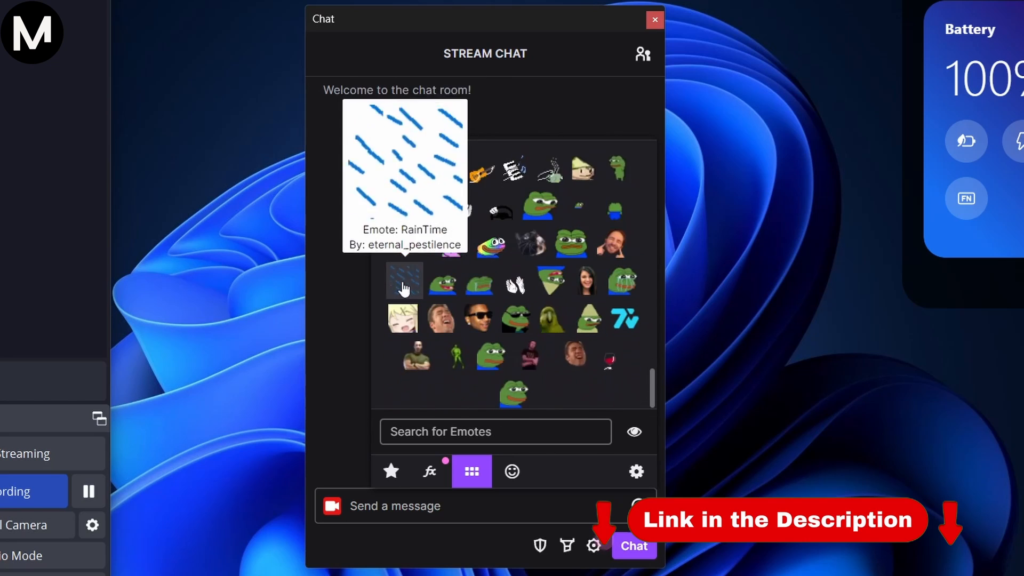
mouse_move(420, 205)
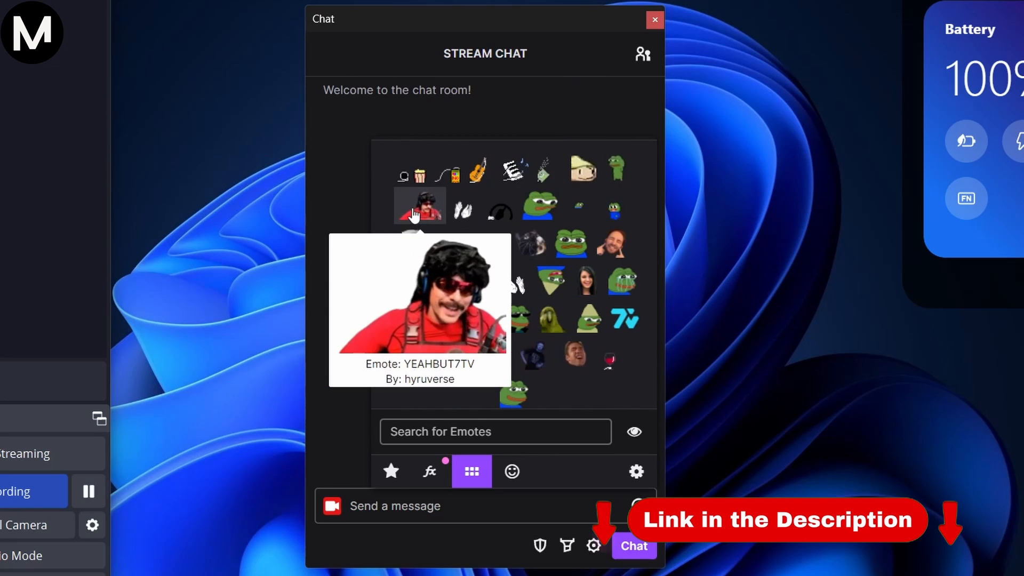